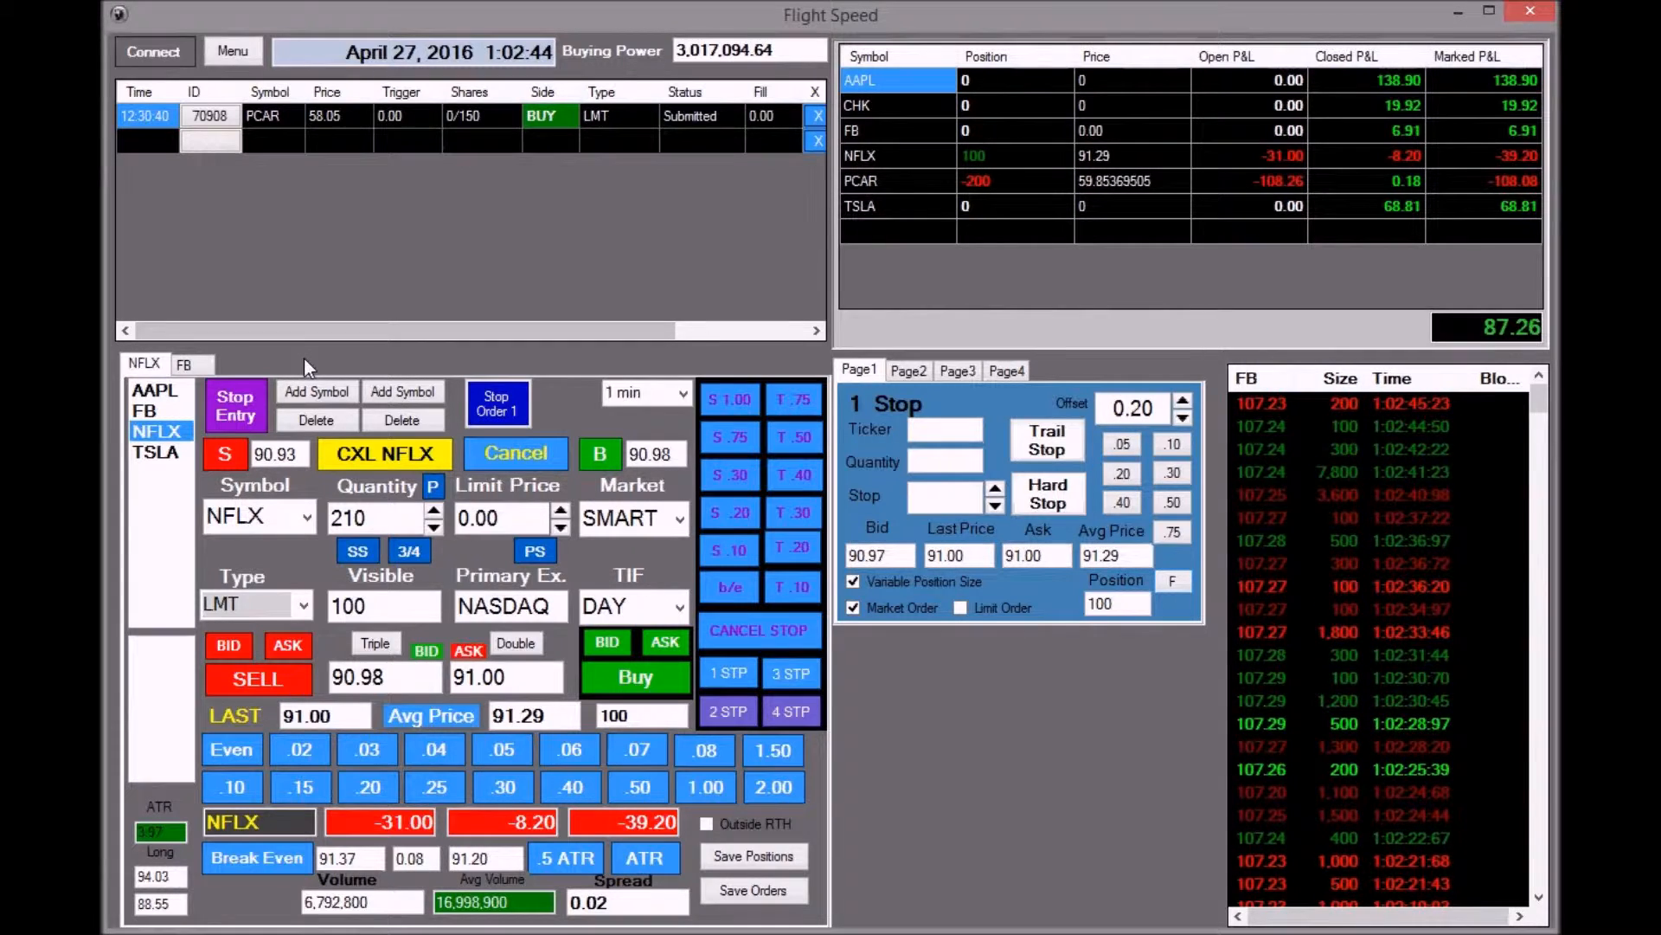
# Step: Switch between the FB and NFLX order tickets, then select TSLA as the active symbol
pyautogui.click(183, 363)
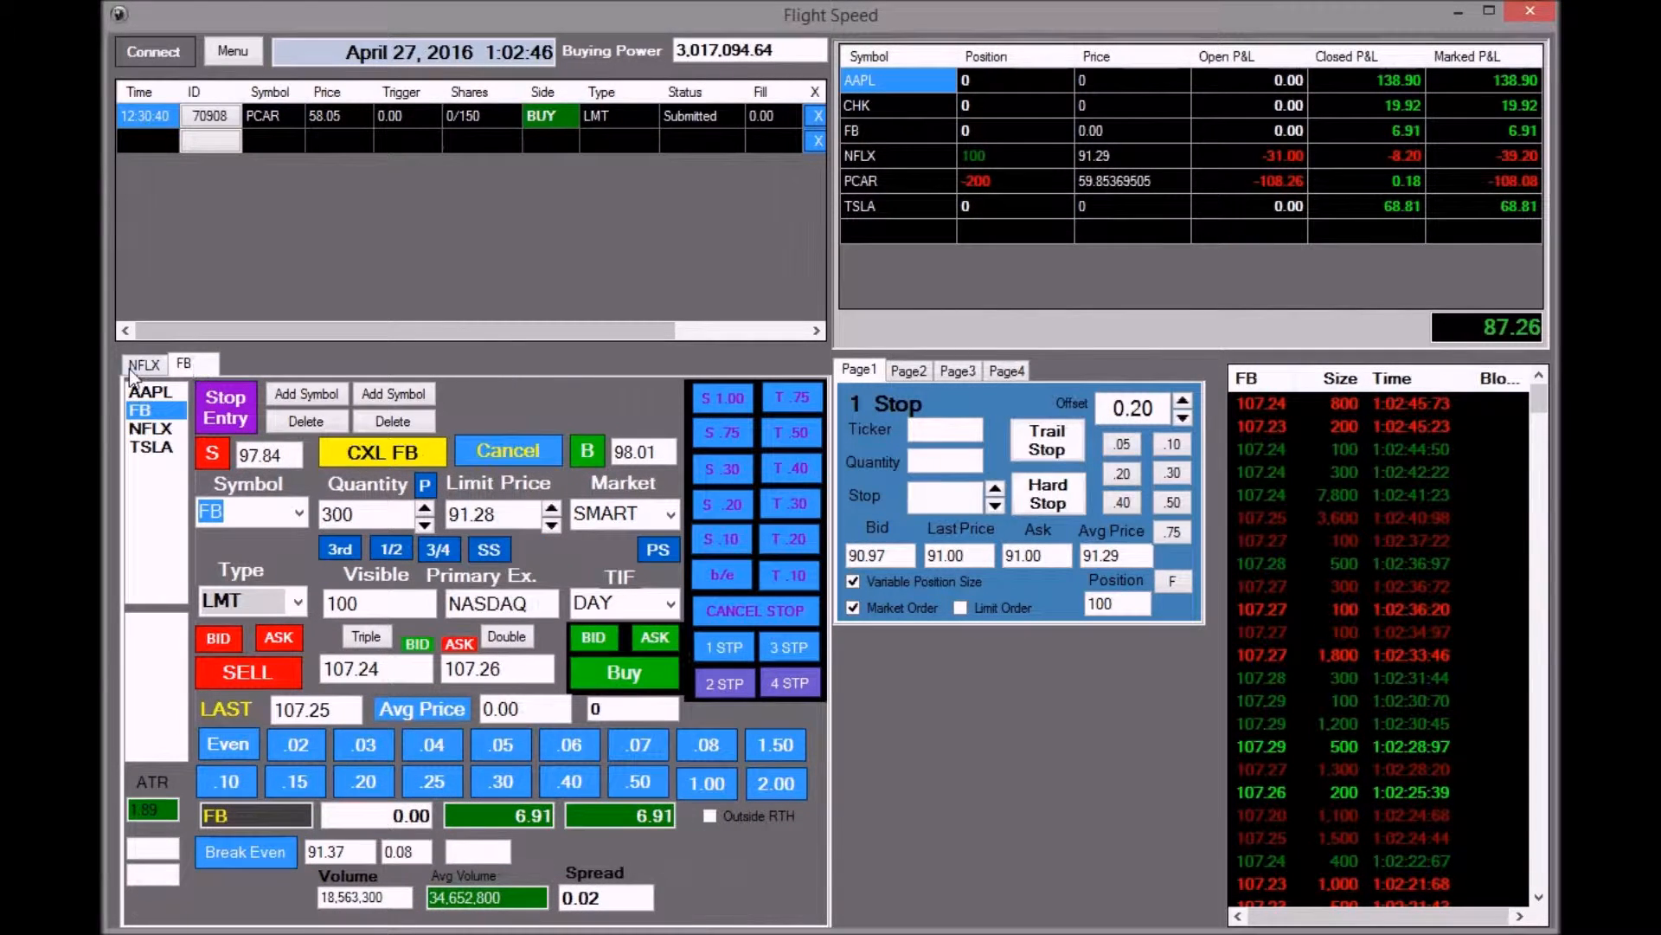
pyautogui.click(154, 429)
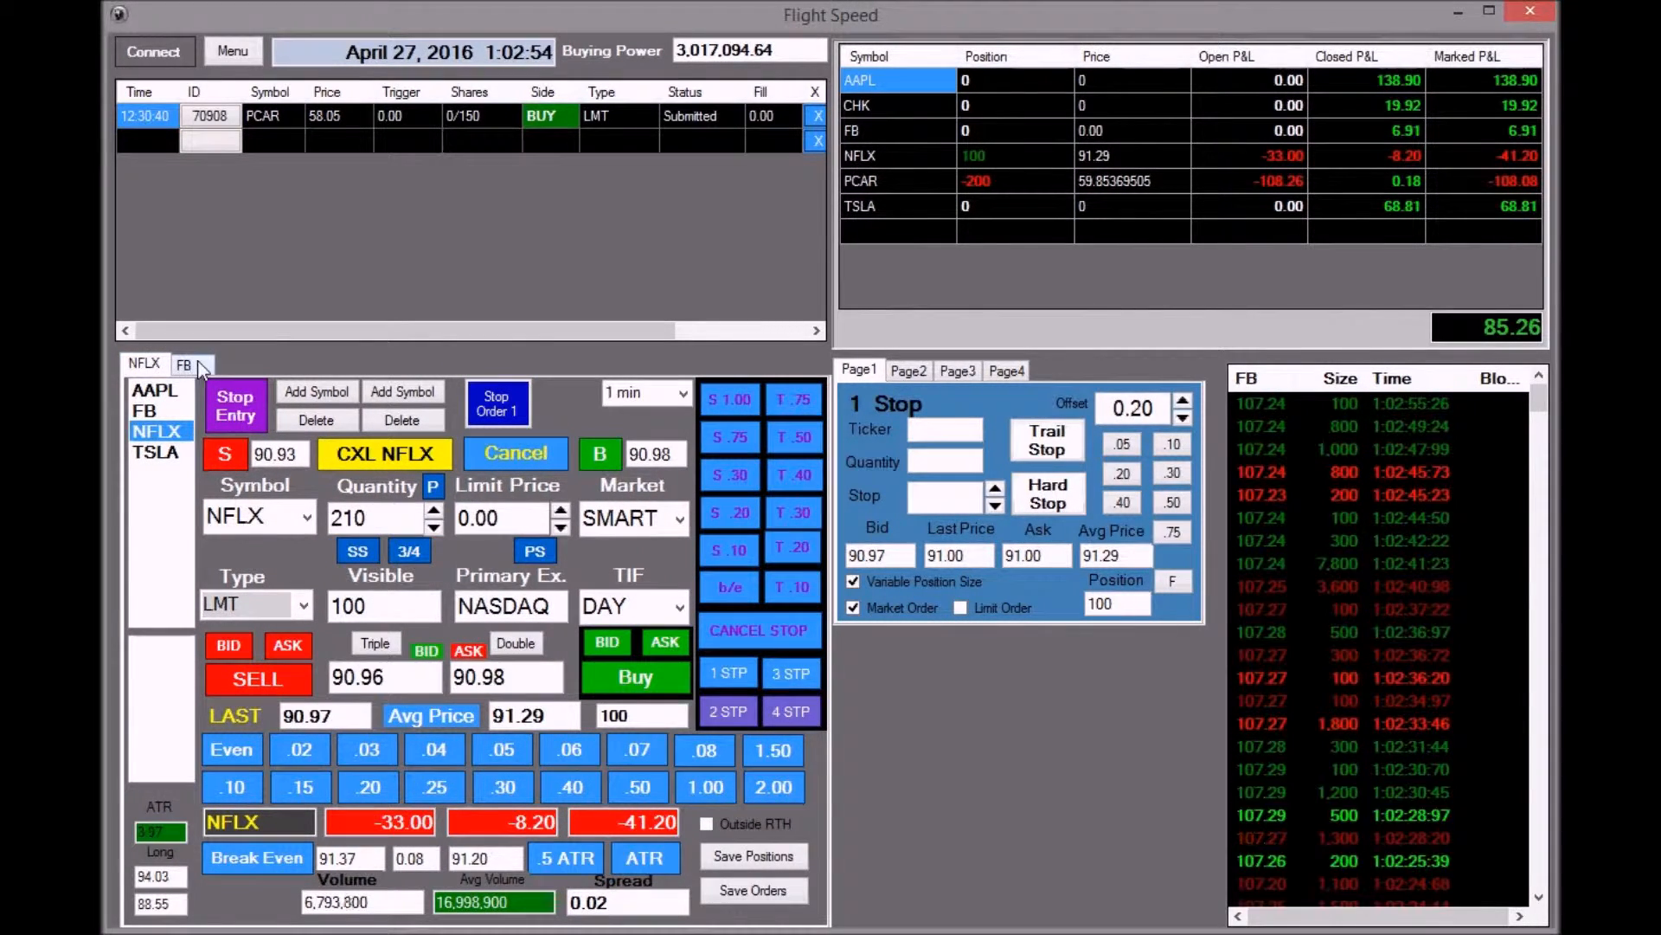
pyautogui.click(184, 364)
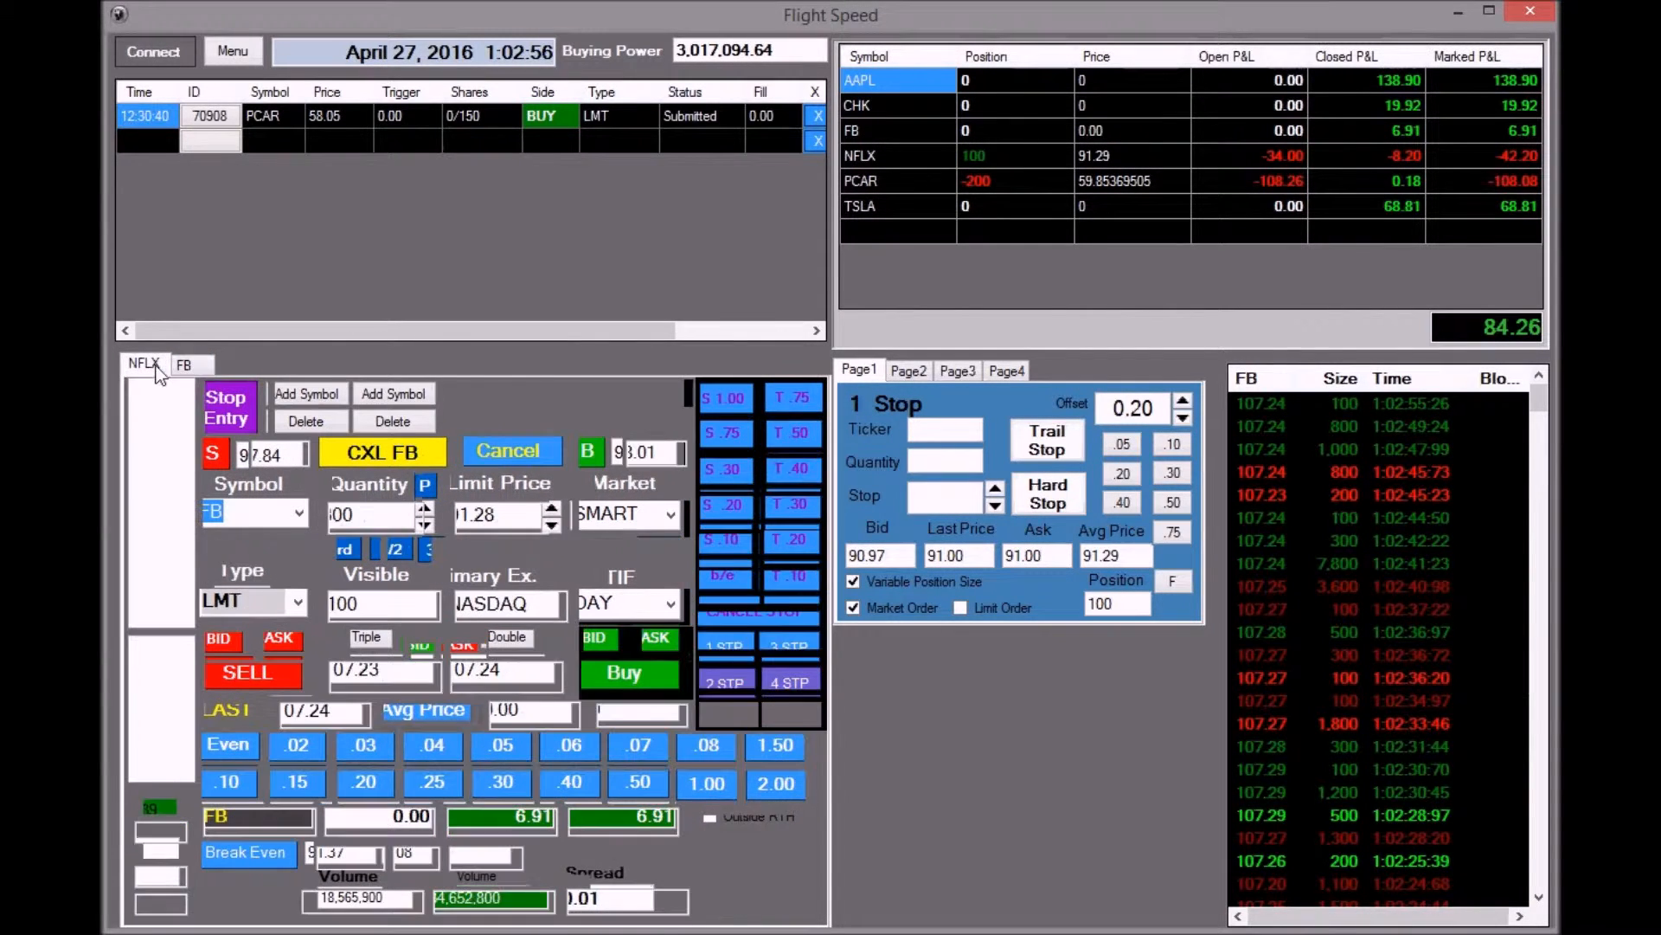
pyautogui.click(145, 363)
pyautogui.write('TSLA')
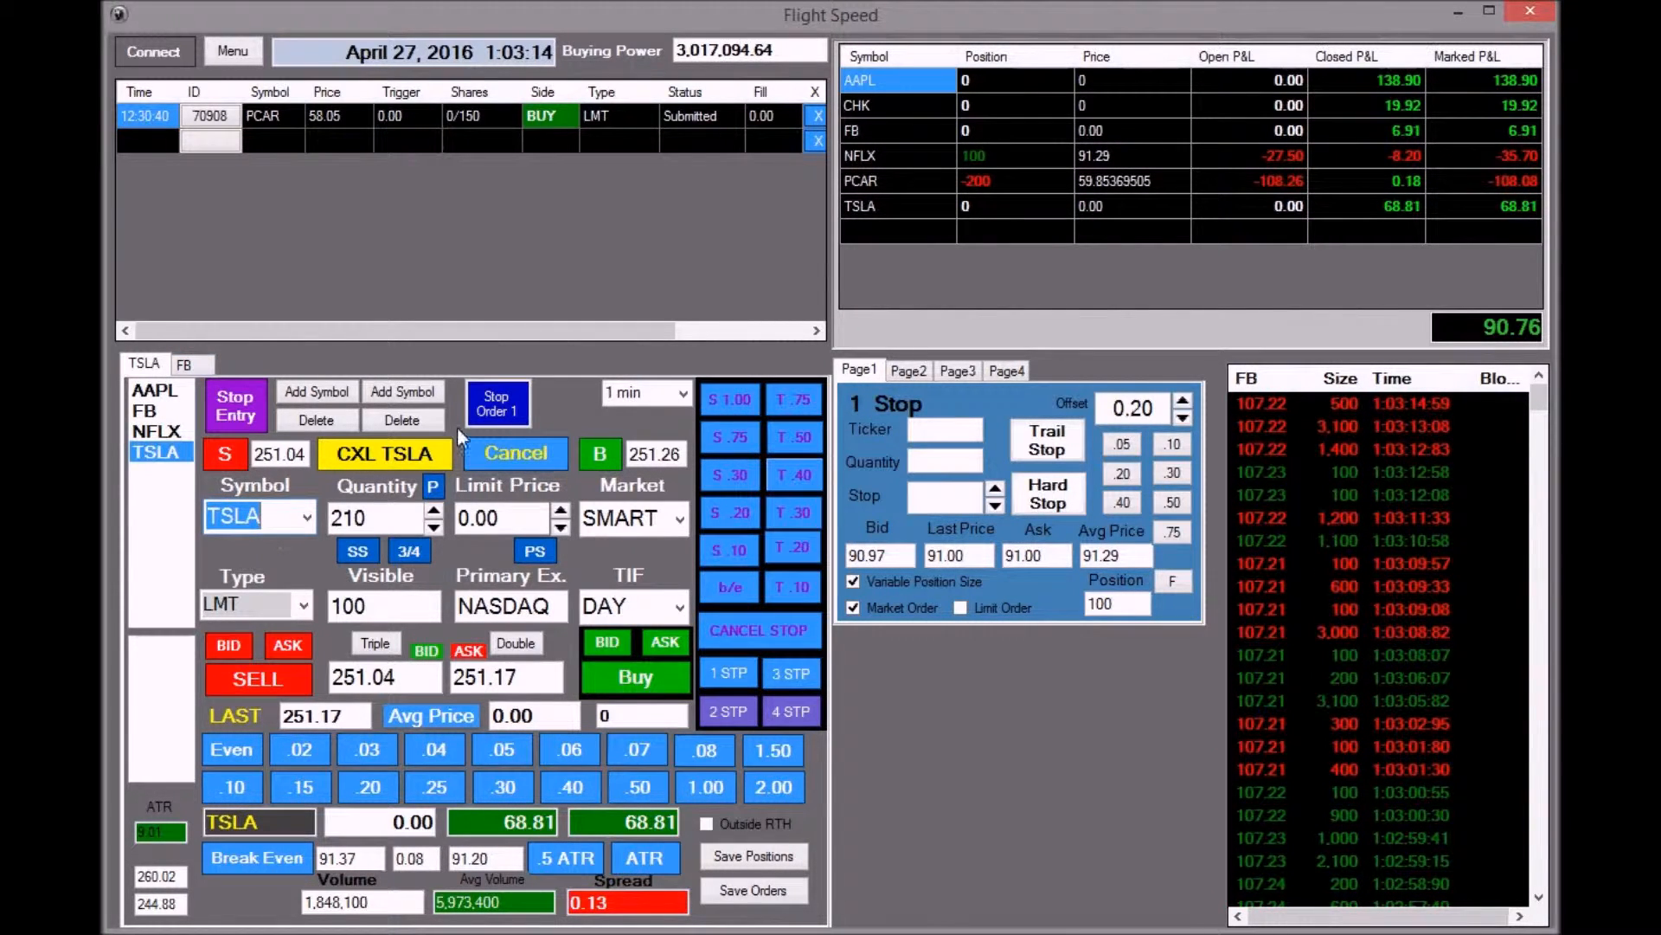
# Step: Create an NFLX trailing stop page for 100 shares, stop 91.29, with the offset lowered to 0.10
pyautogui.click(159, 431)
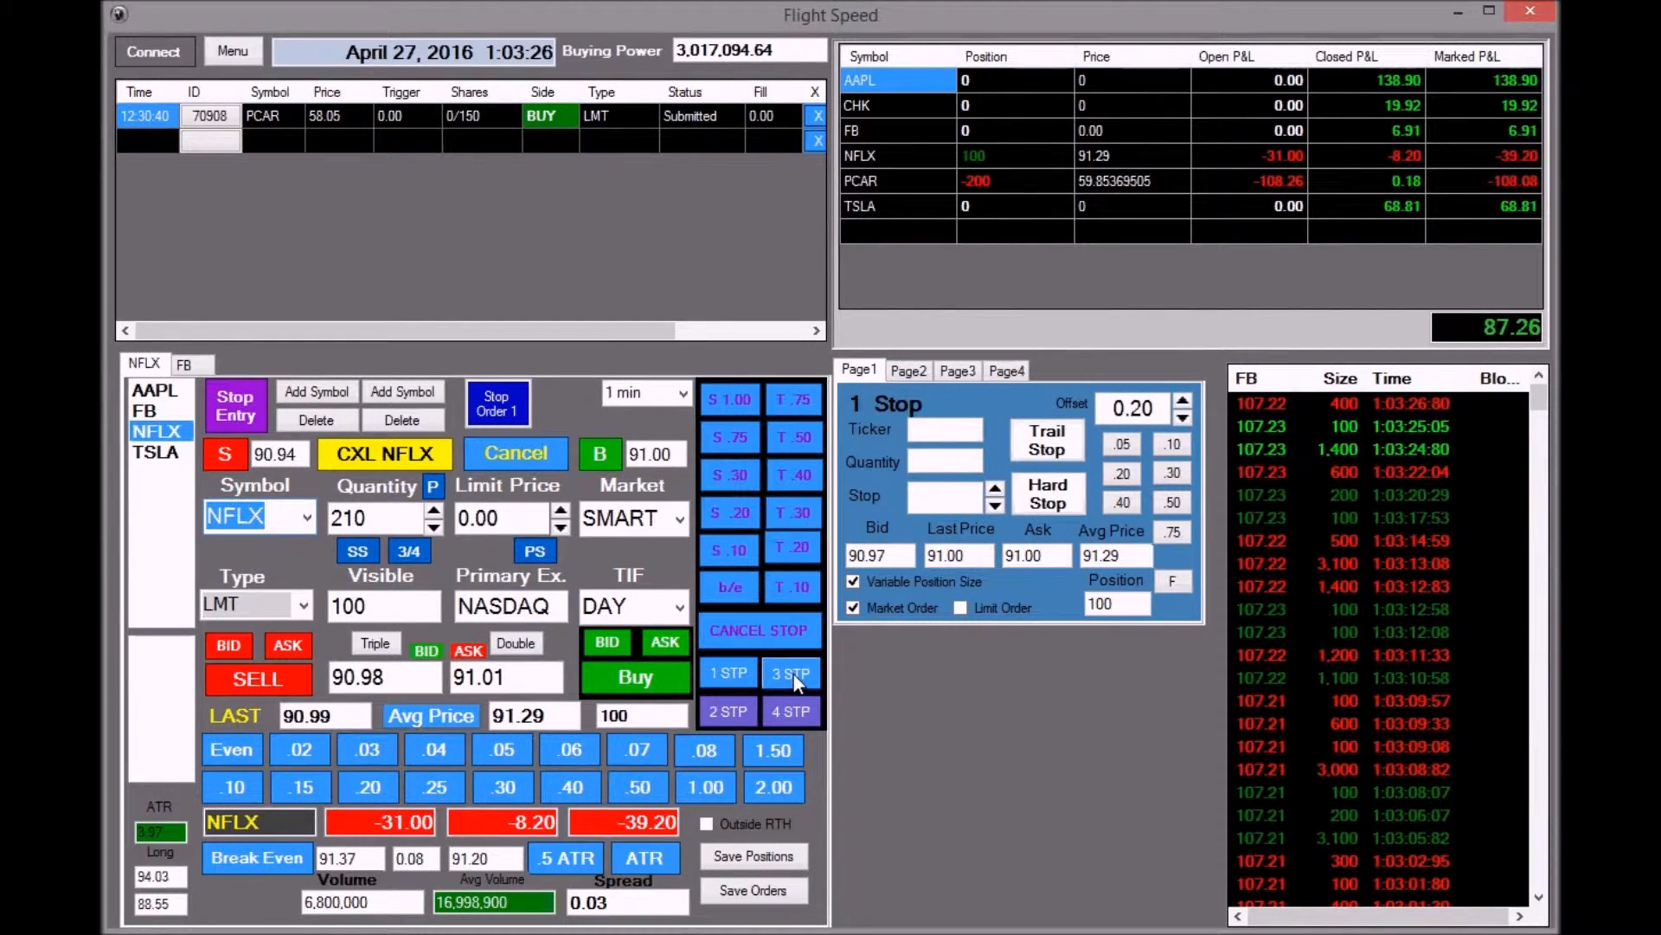
pyautogui.click(790, 671)
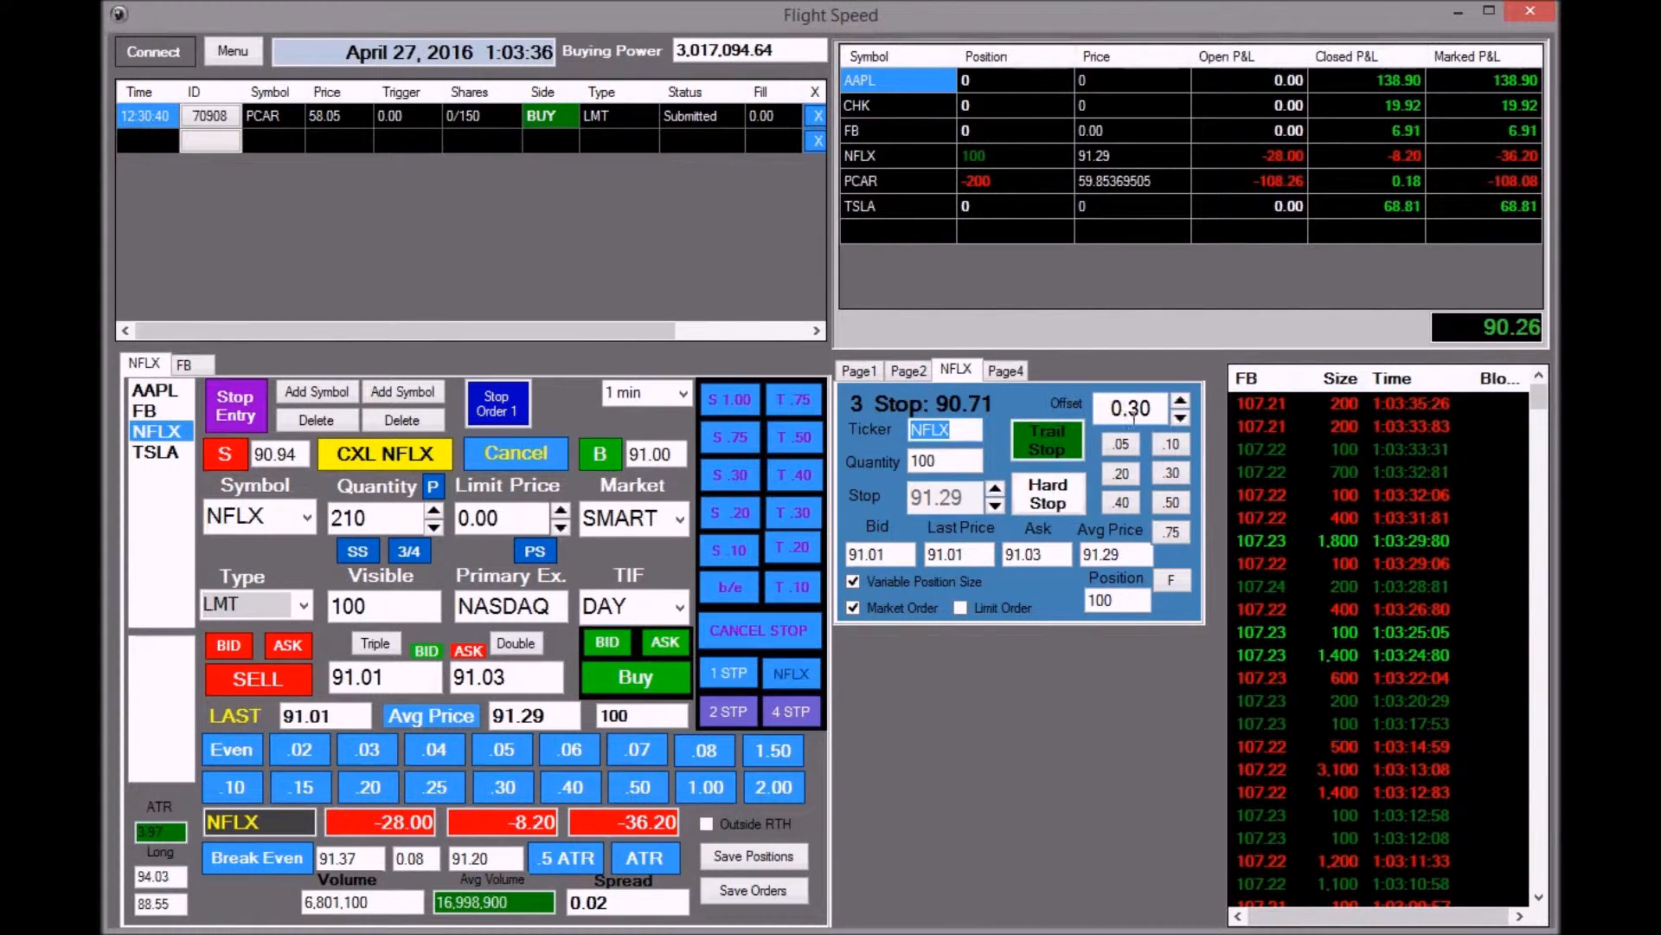
pyautogui.click(1170, 443)
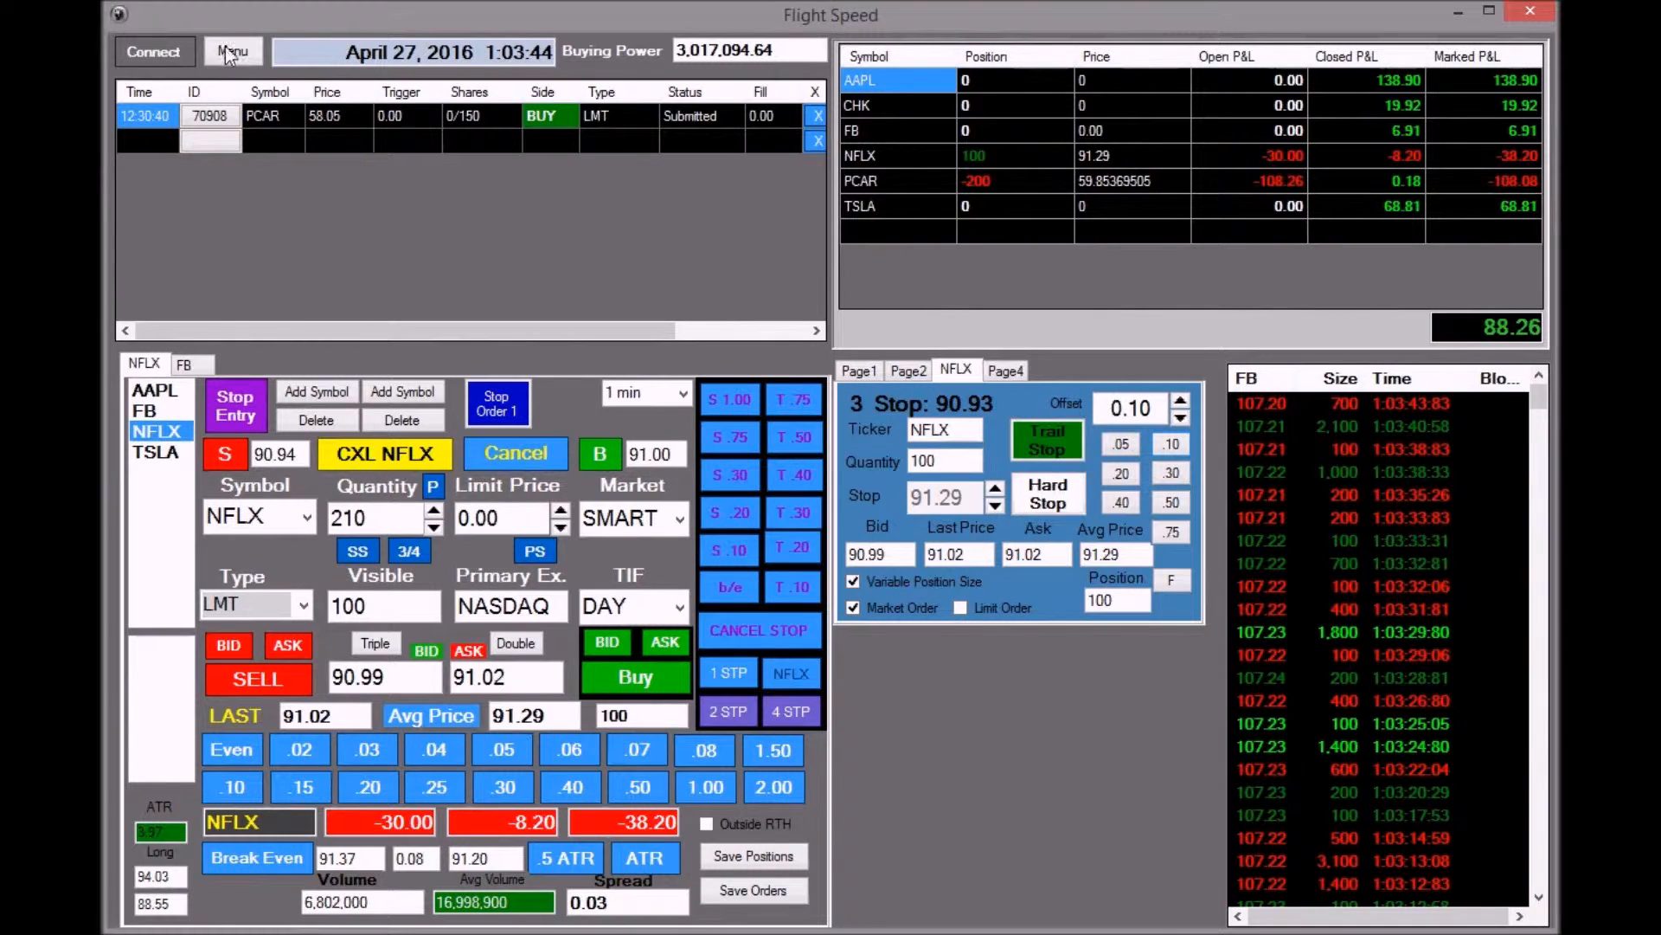
# Step: Set the Menu risk value to 15000 so the NFLX quantity recalculates to 160
pyautogui.click(233, 52)
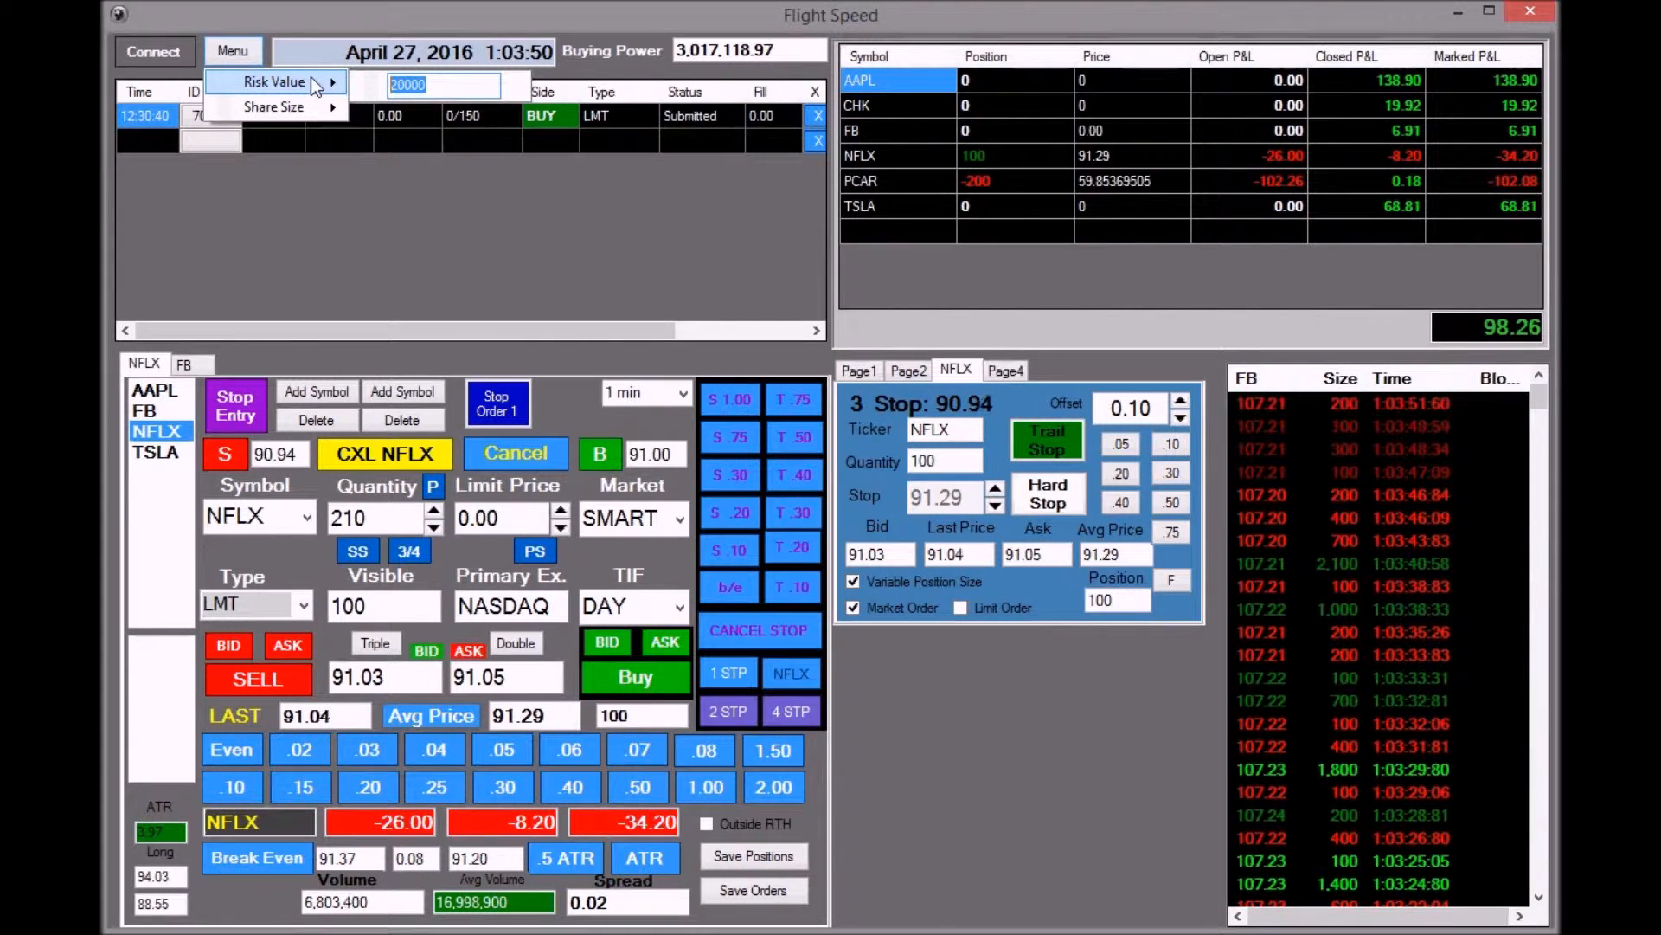
pyautogui.write('15000')
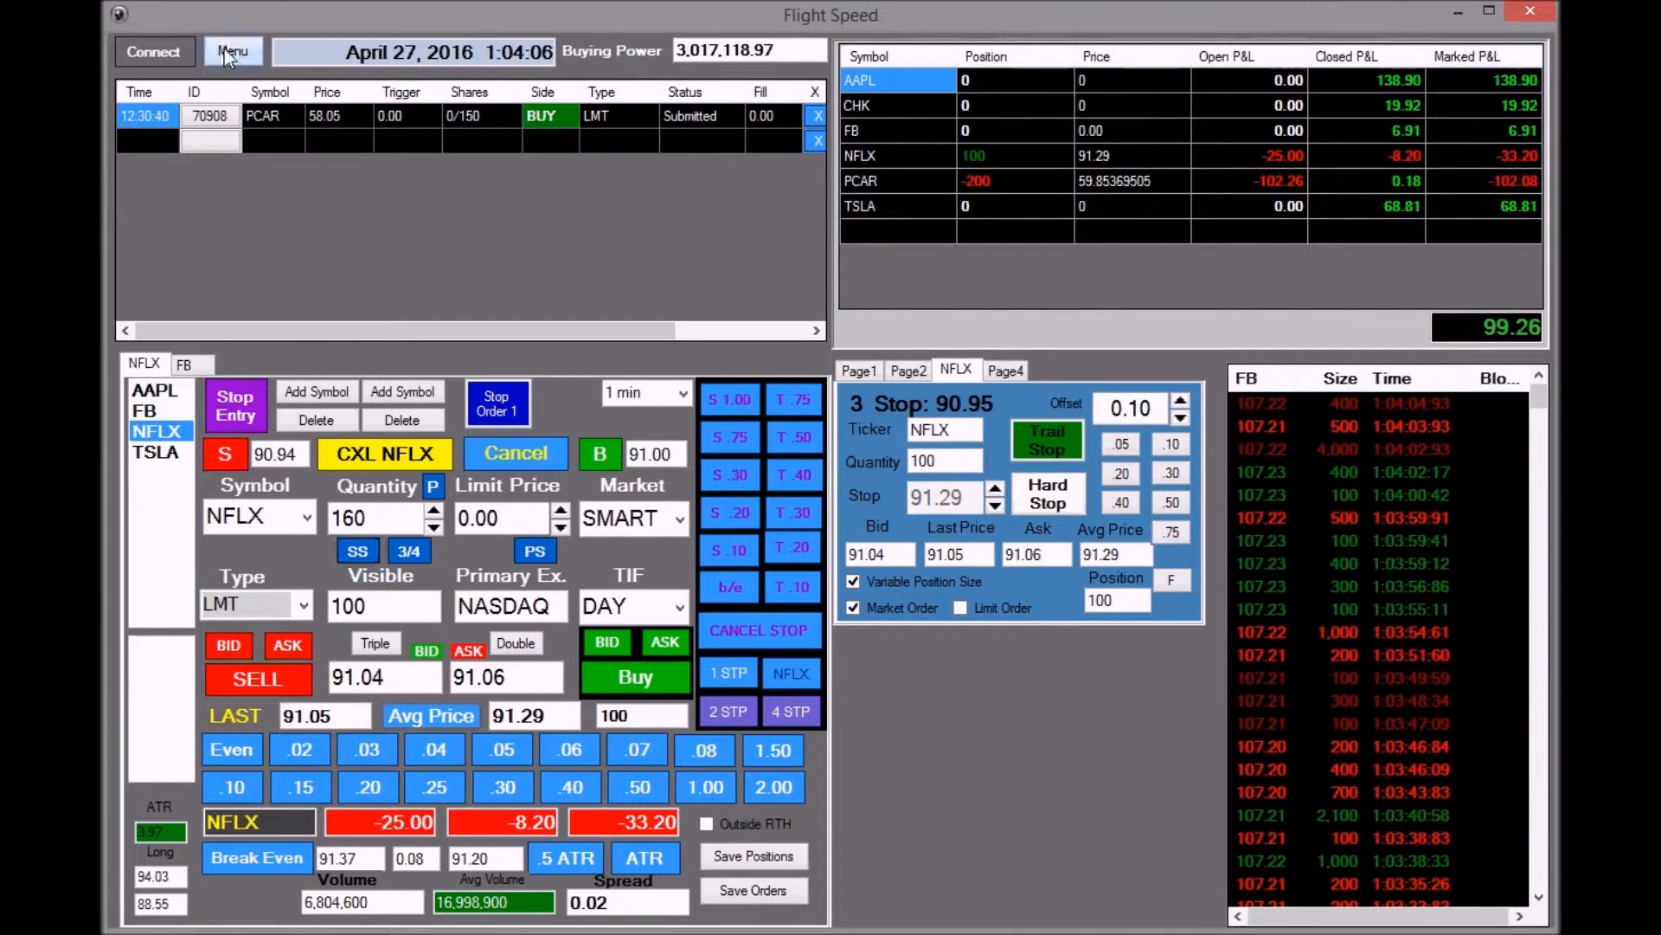
# Step: Show the Menu share size setting, currently 100
pyautogui.click(232, 51)
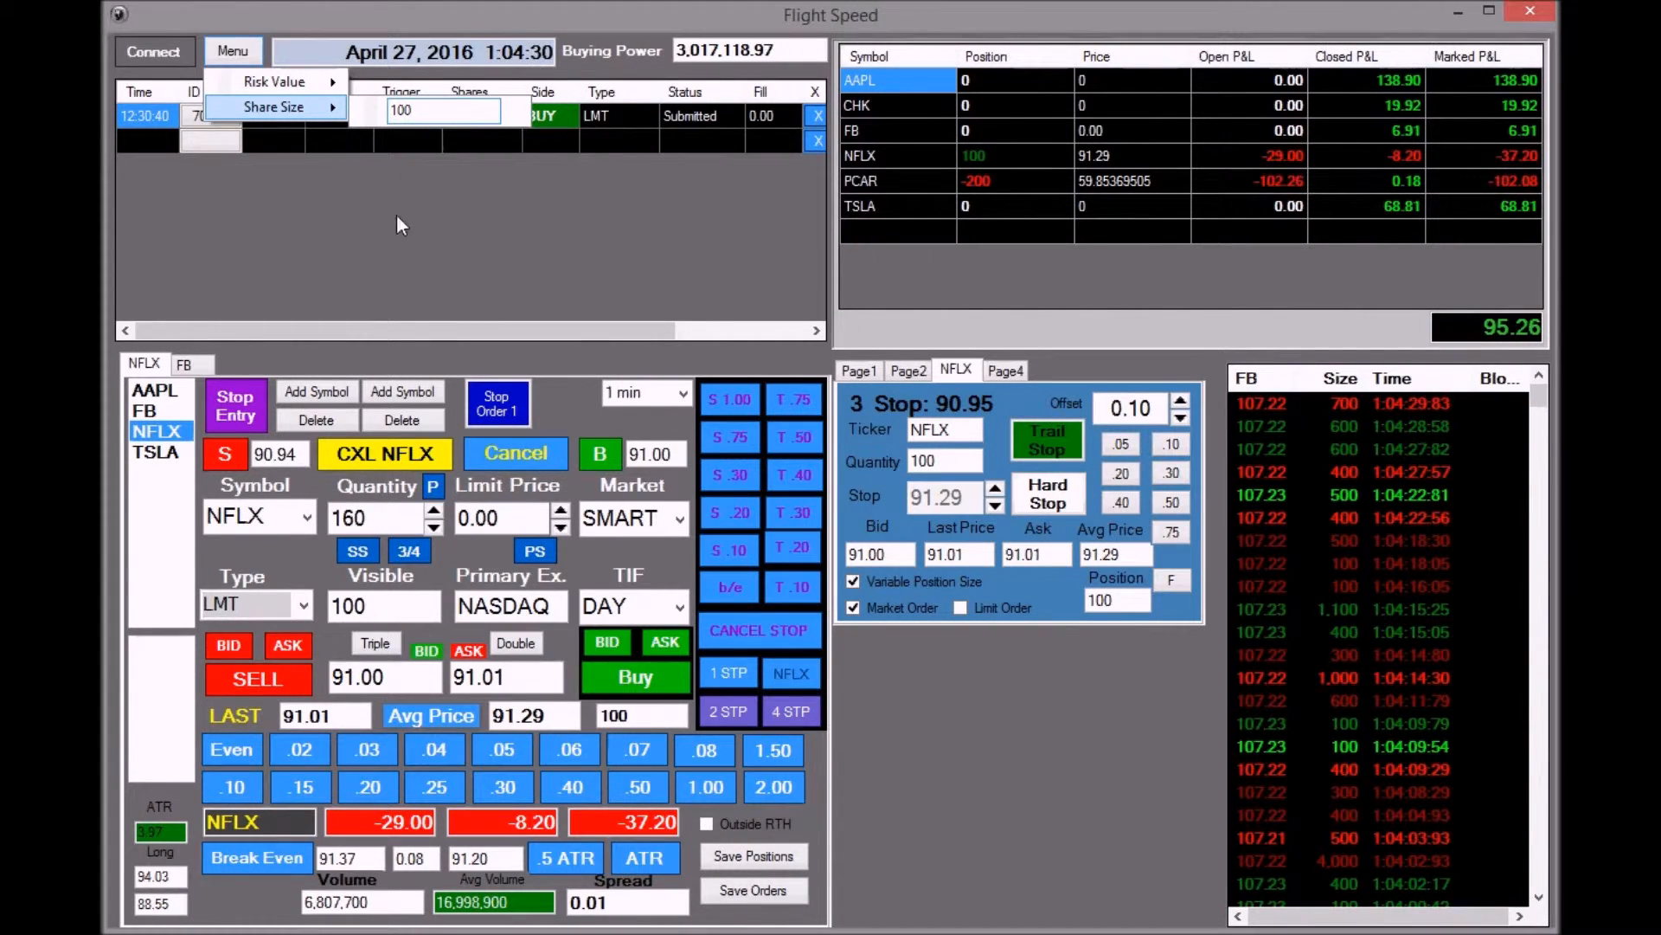
pyautogui.moveTo(379, 277)
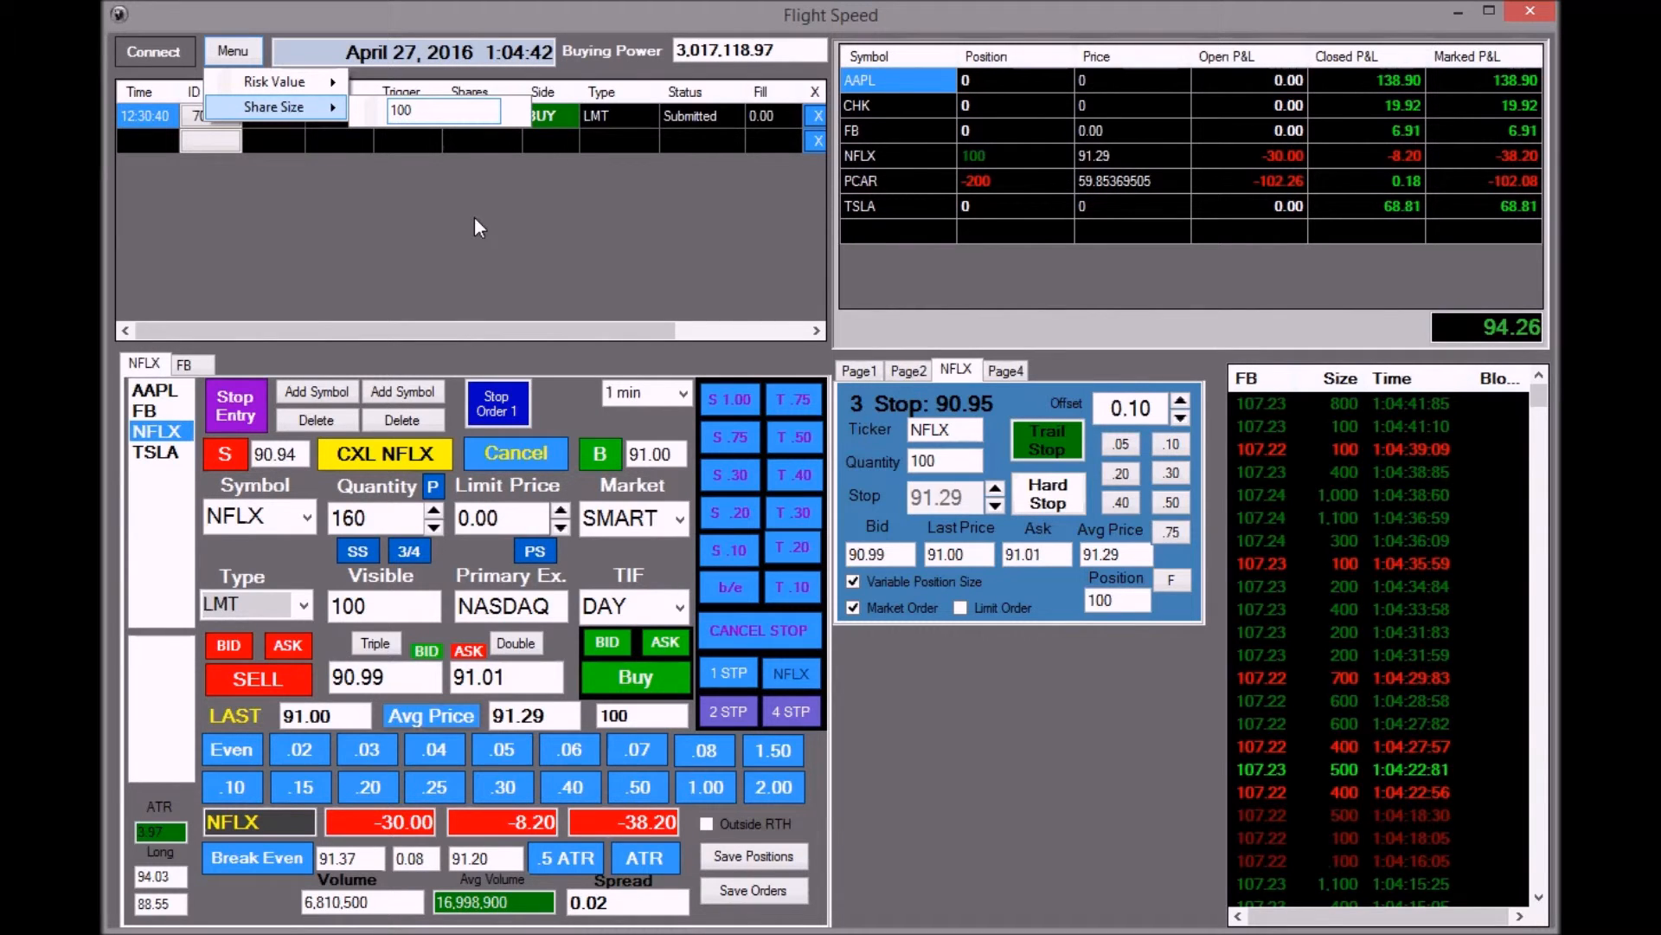
pyautogui.moveTo(422, 214)
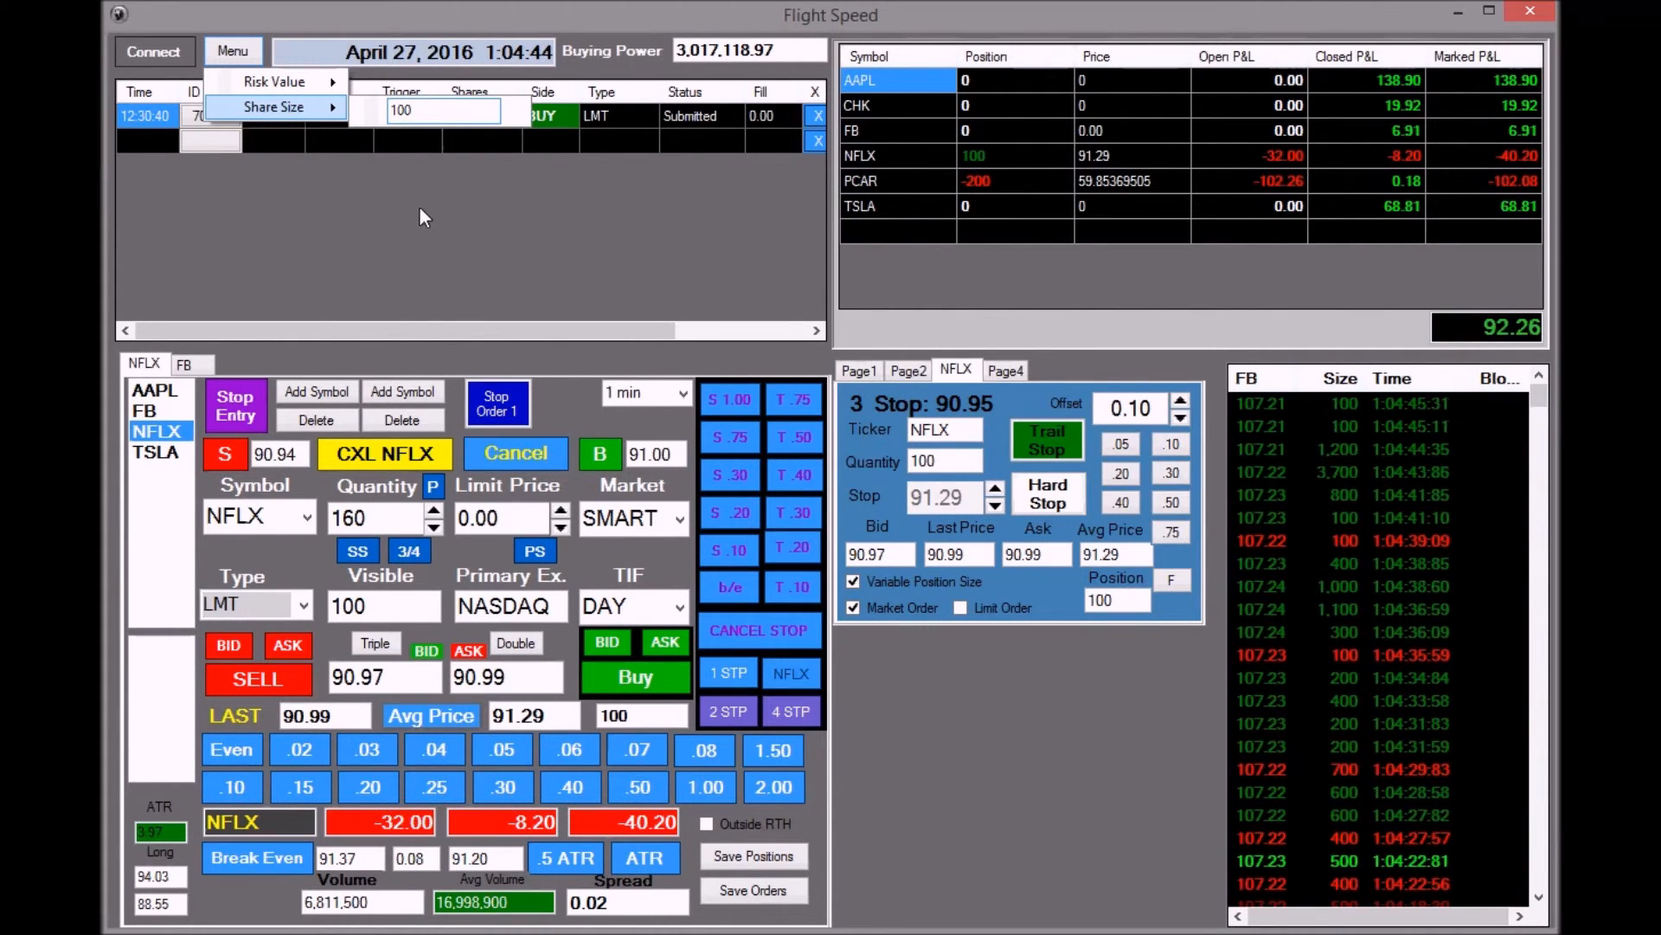
pyautogui.moveTo(536, 220)
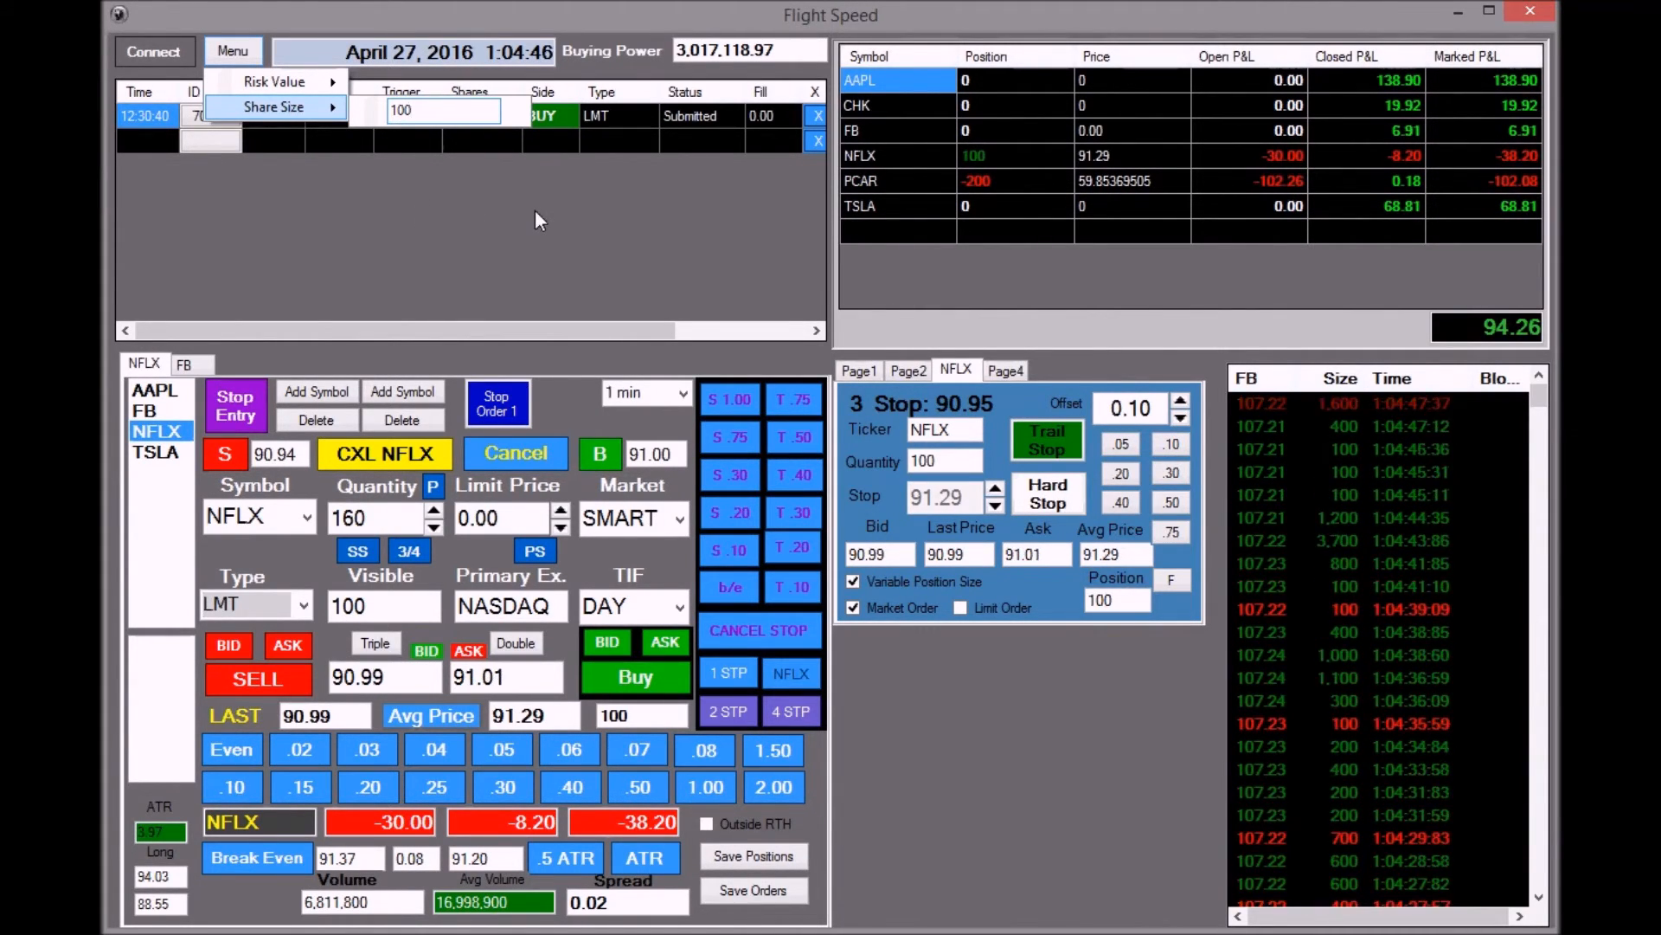